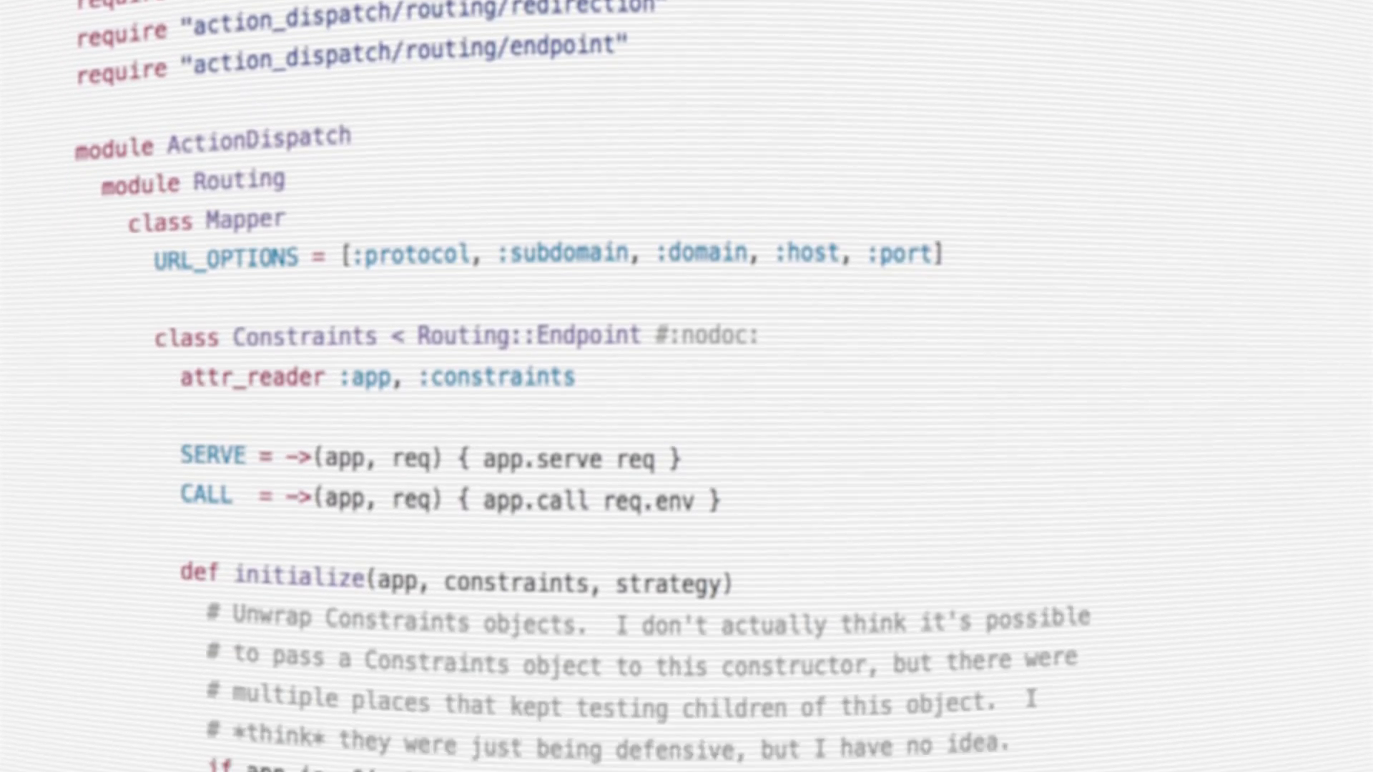
scroll("down", 3)
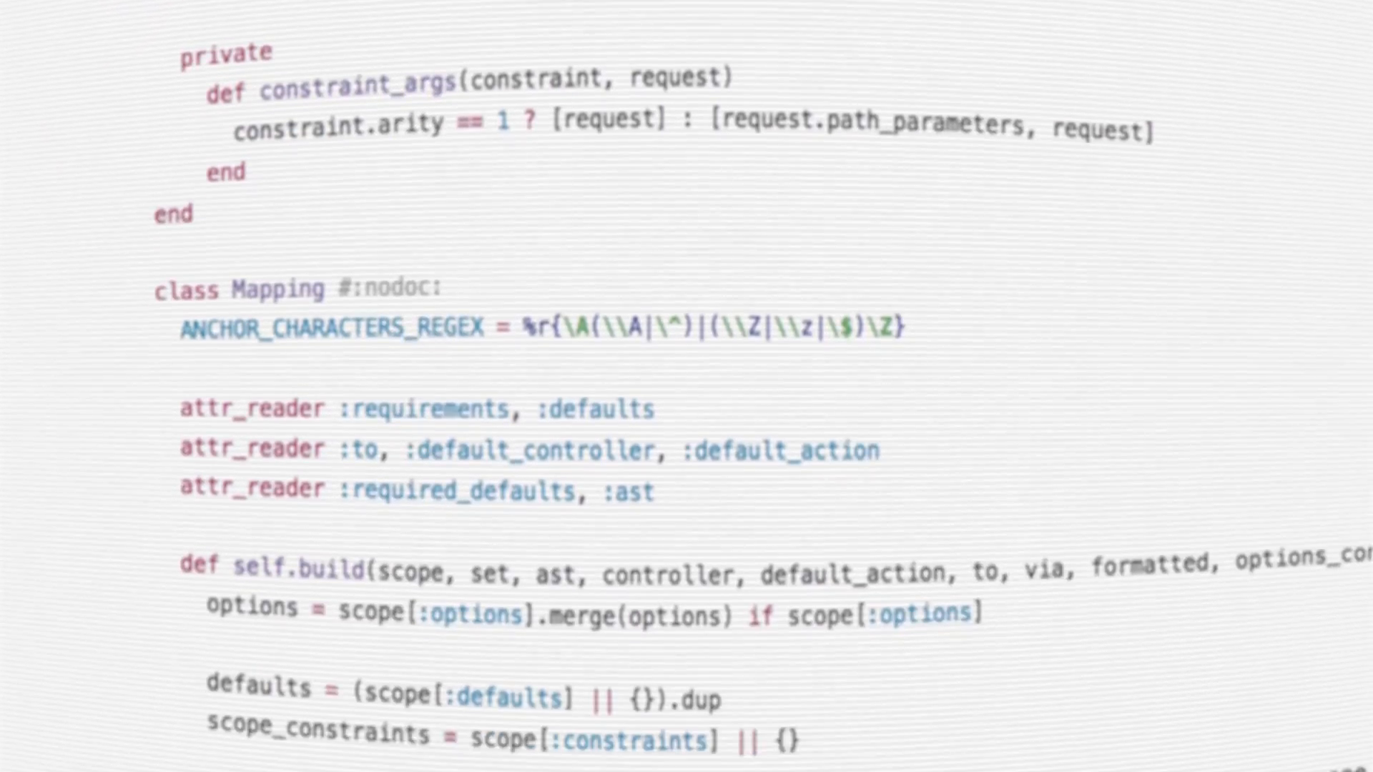
scroll("down", 3)
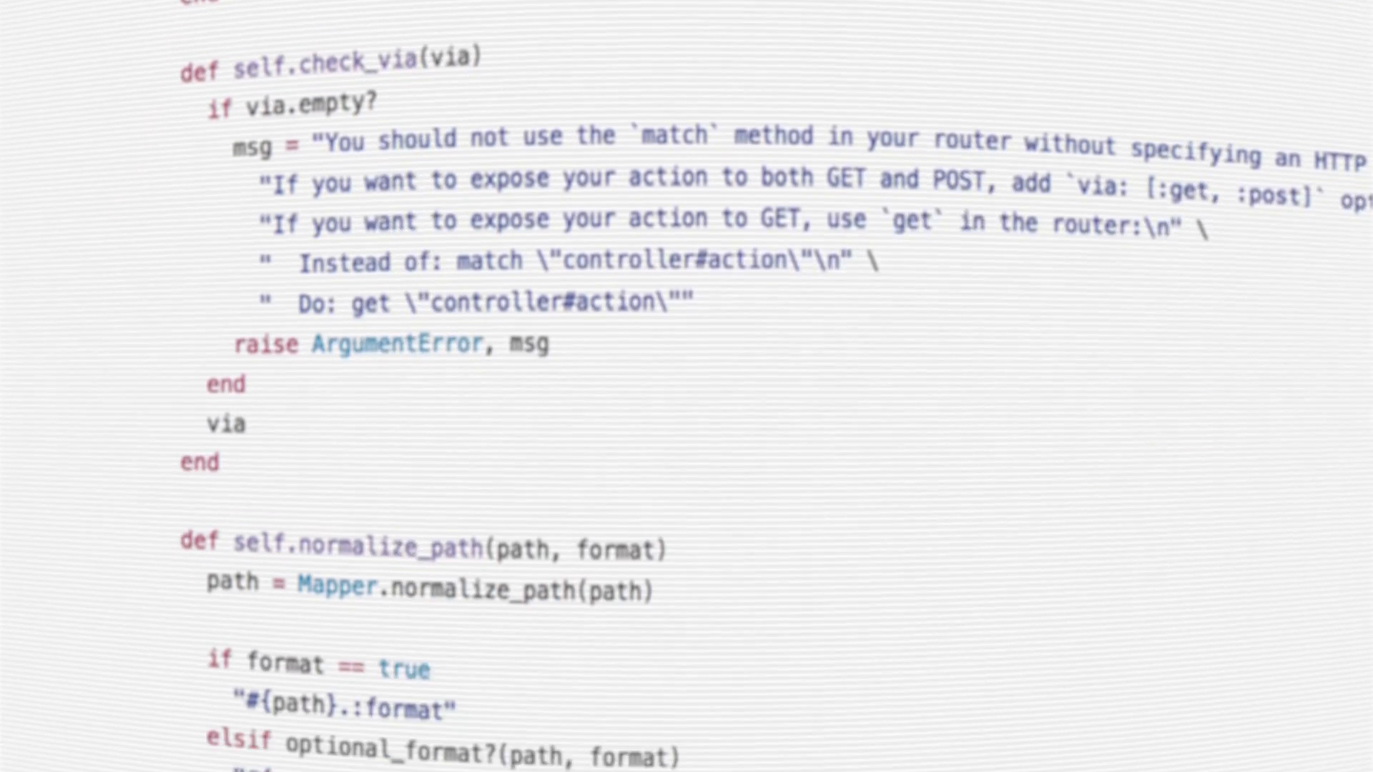
scroll("down", 3)
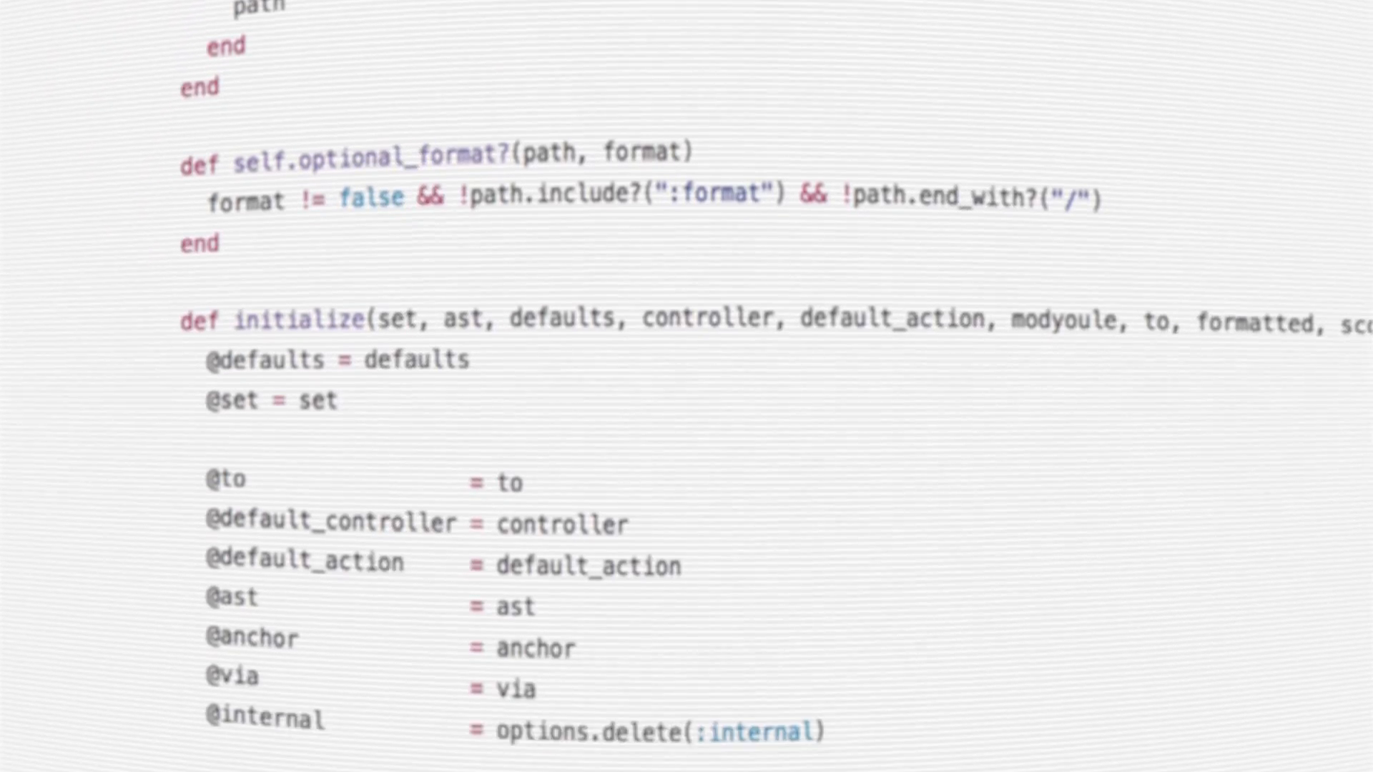
scroll("down", 3)
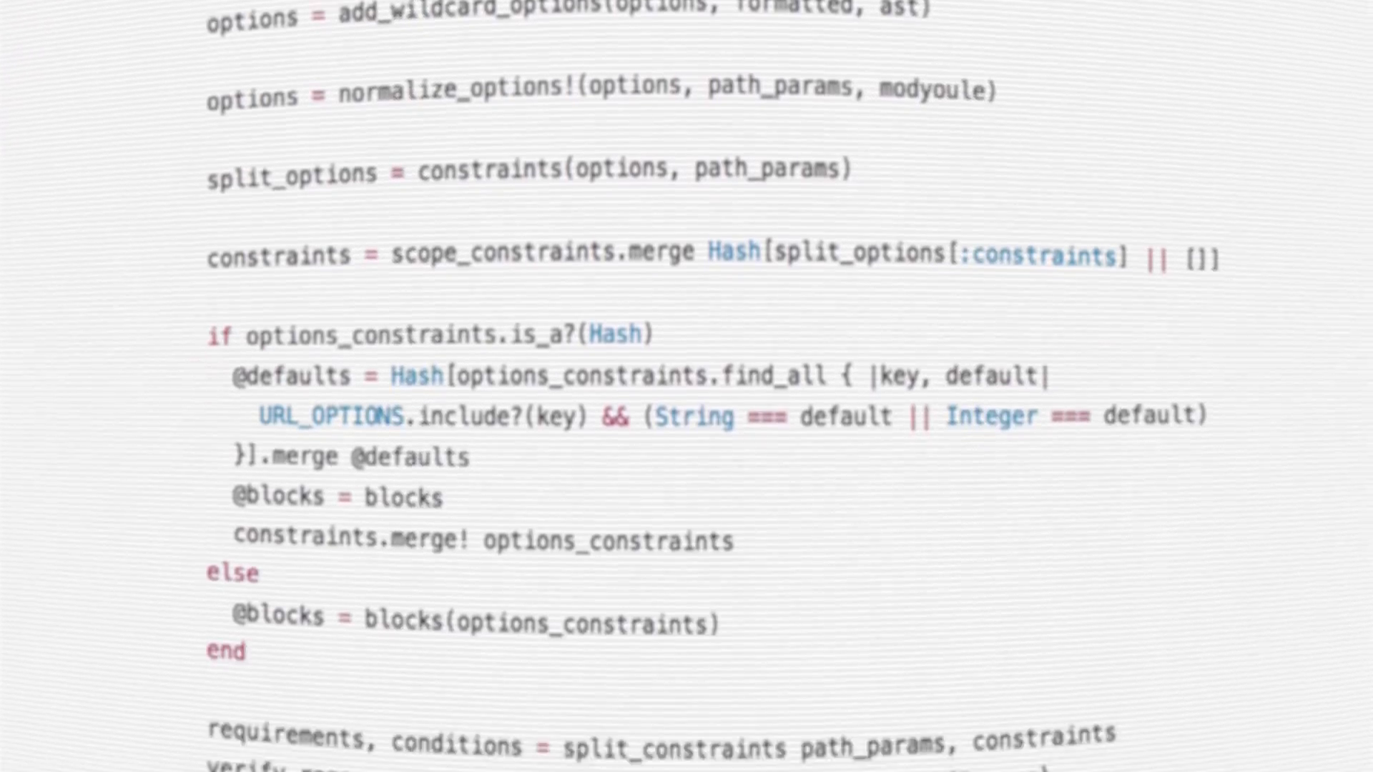
scroll("down", 3)
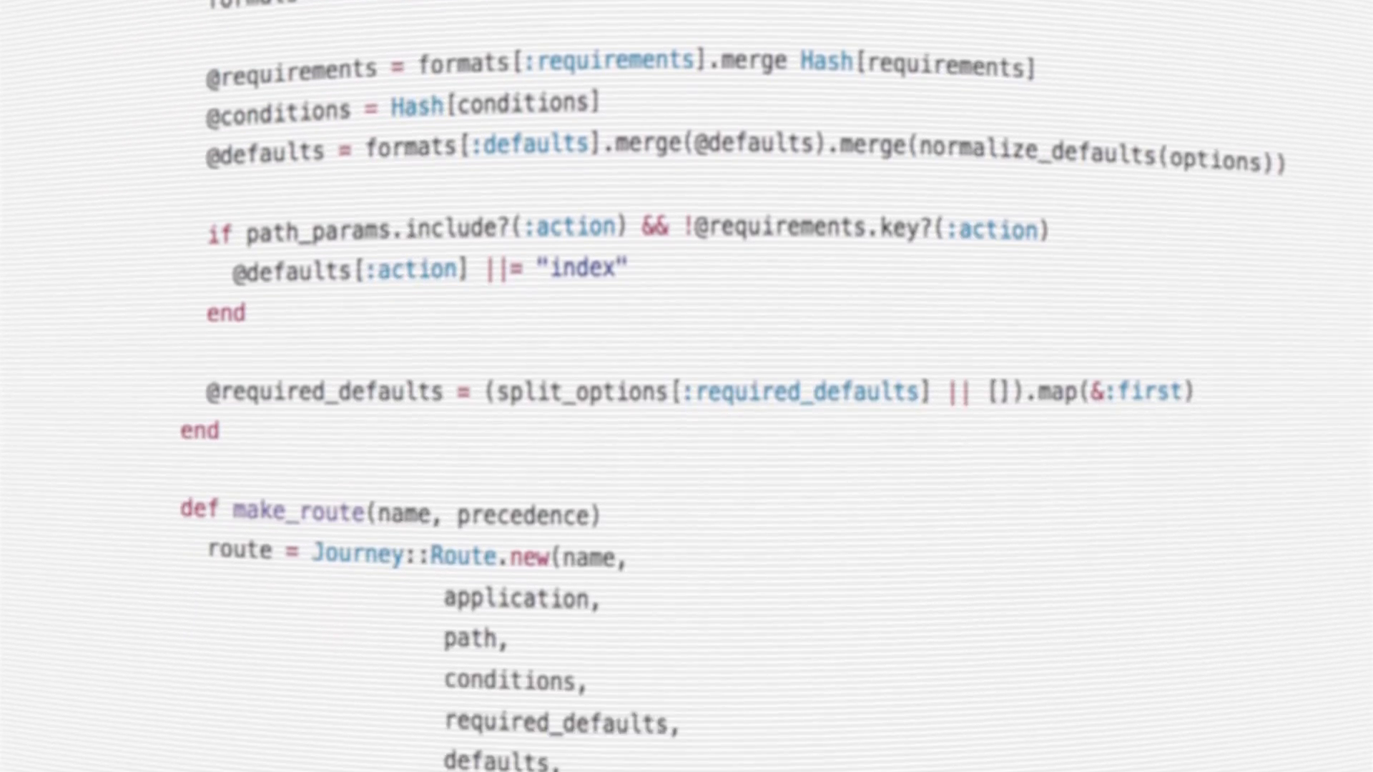
scroll("down", 3)
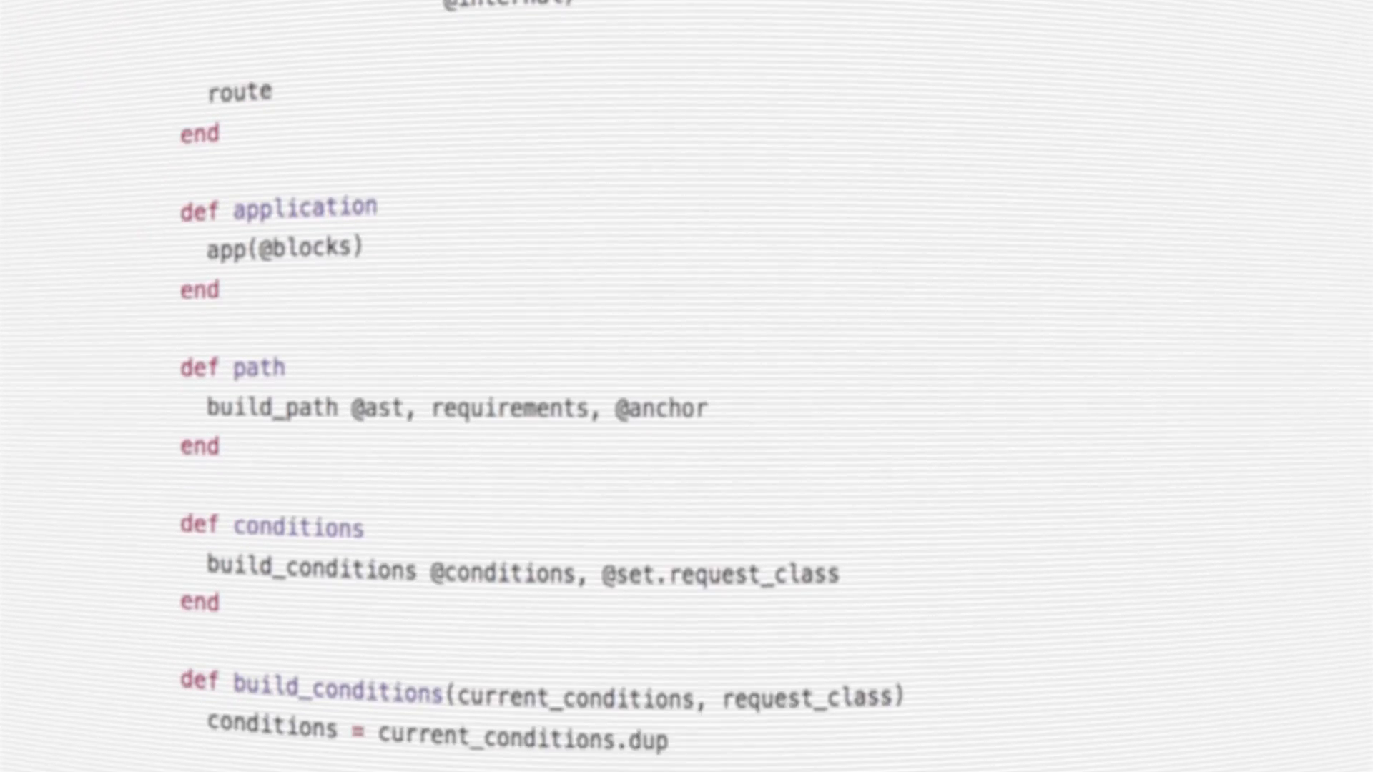
scroll("down", 3)
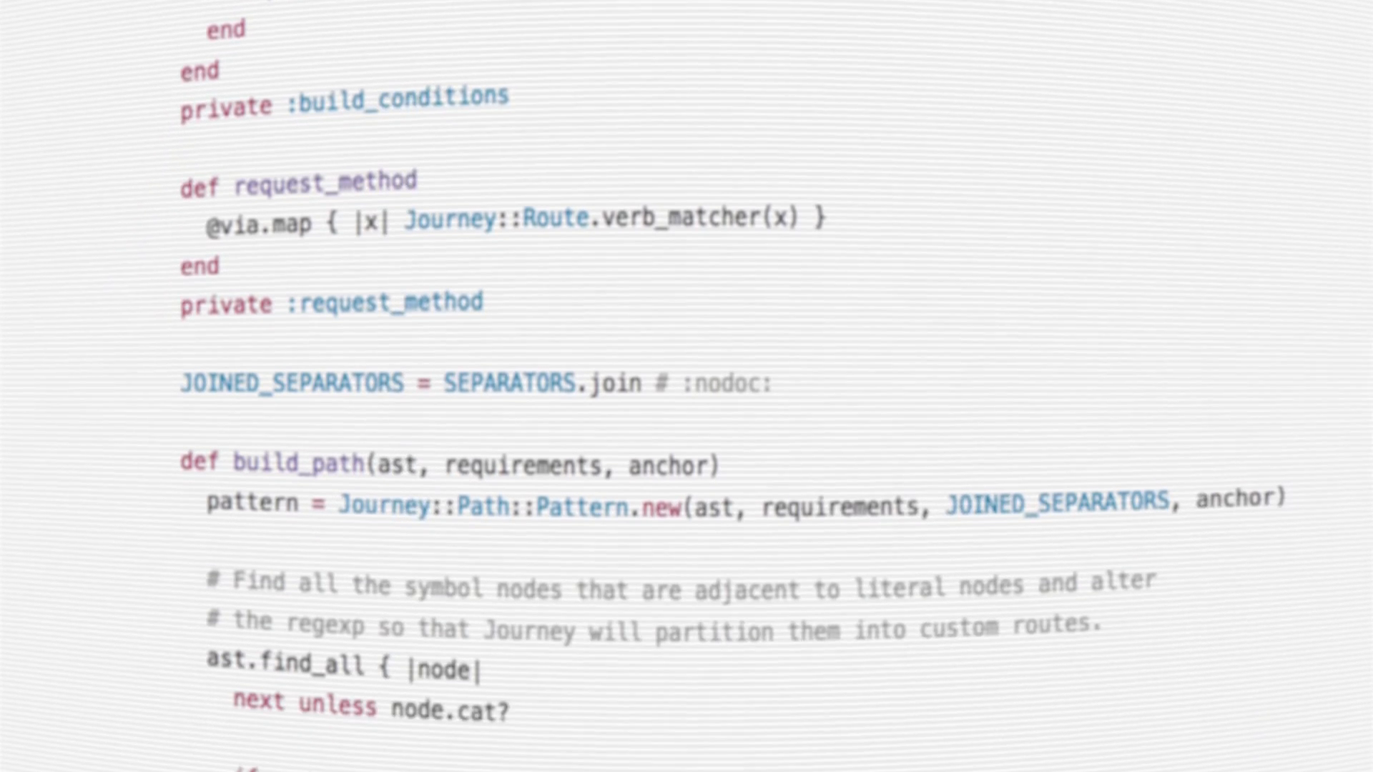
scroll("down", 3)
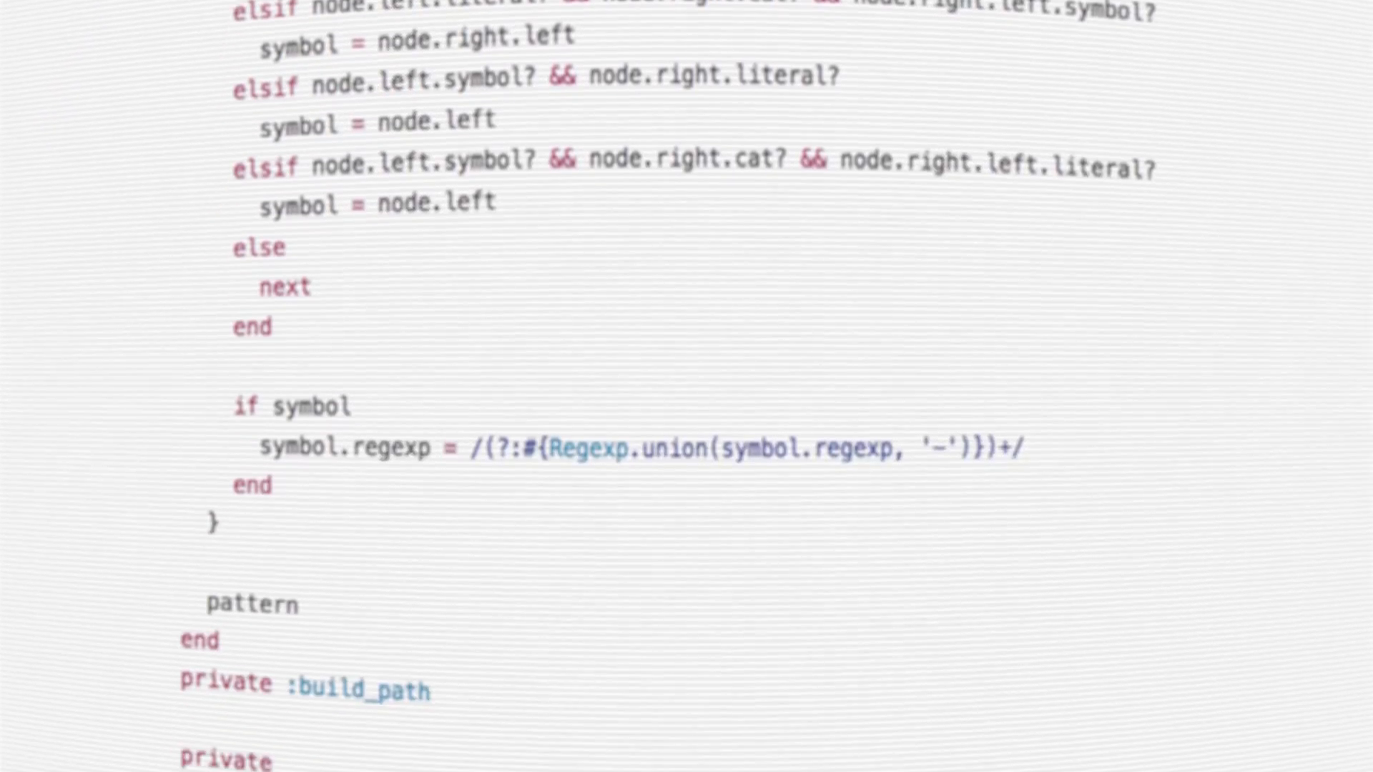
scroll("down", 3)
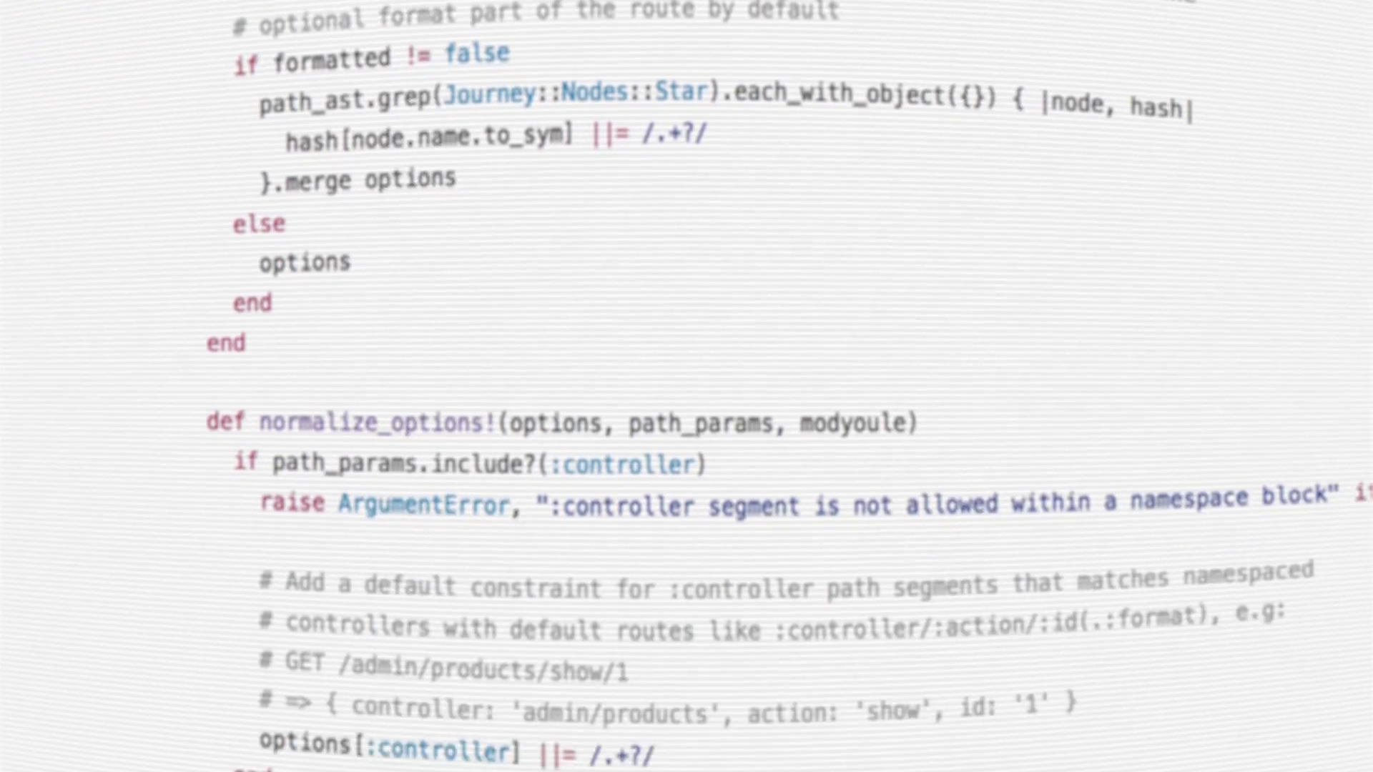
scroll("down", 3)
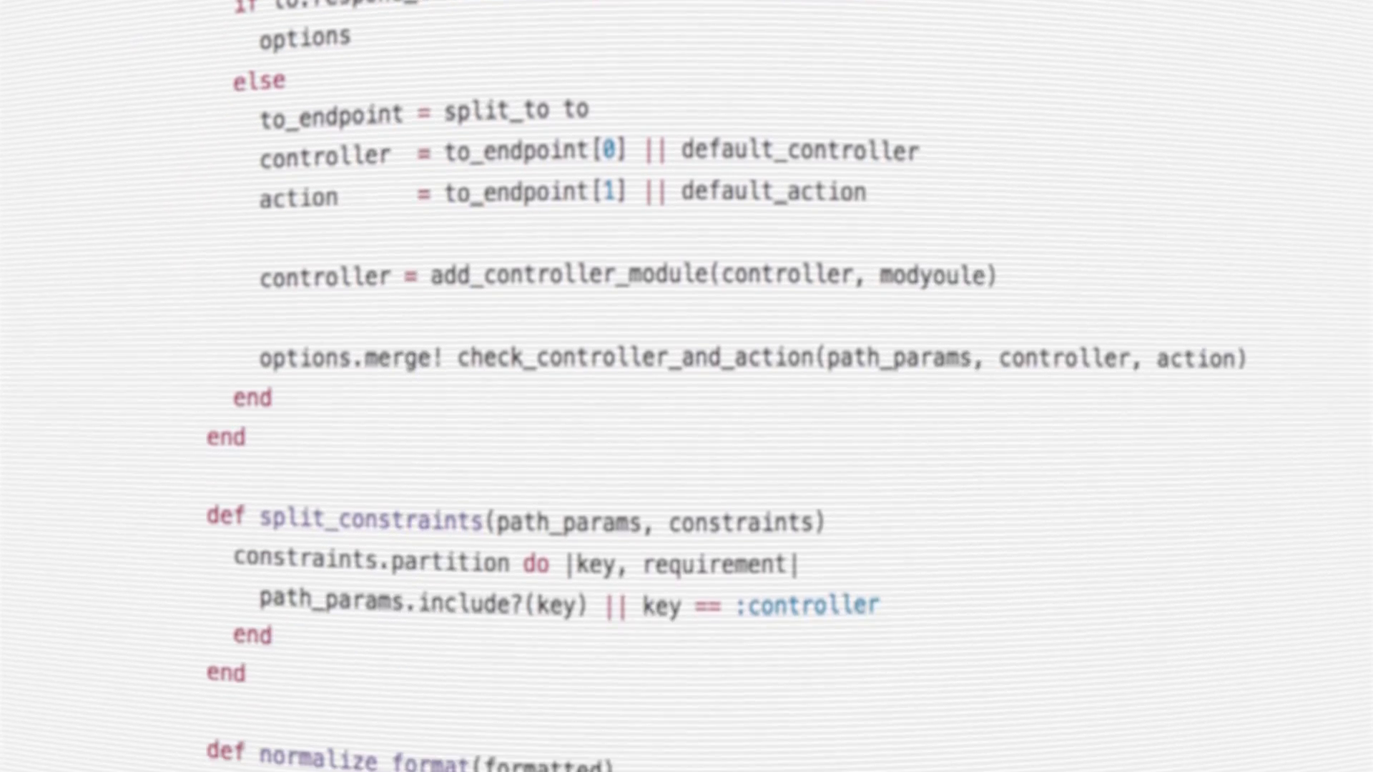
scroll("down", 3)
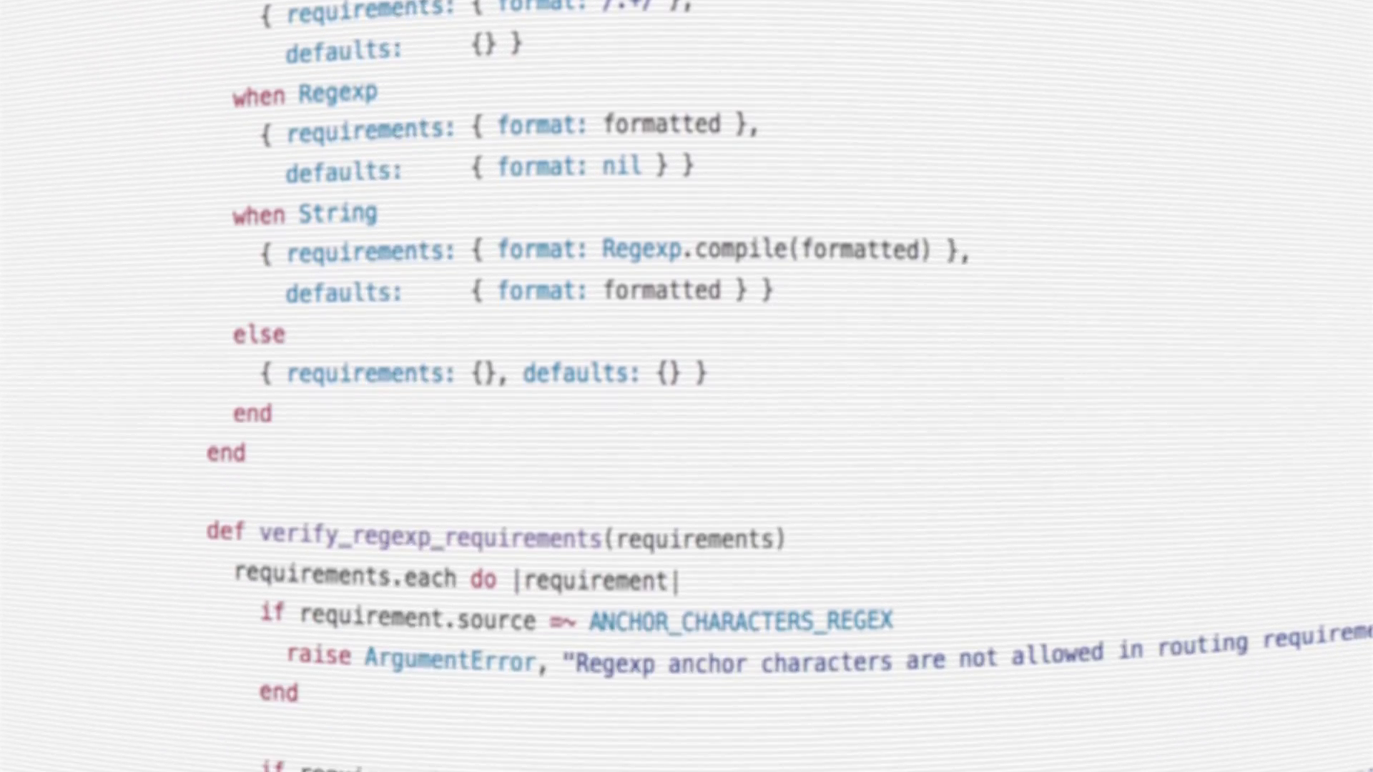
scroll("down", 3)
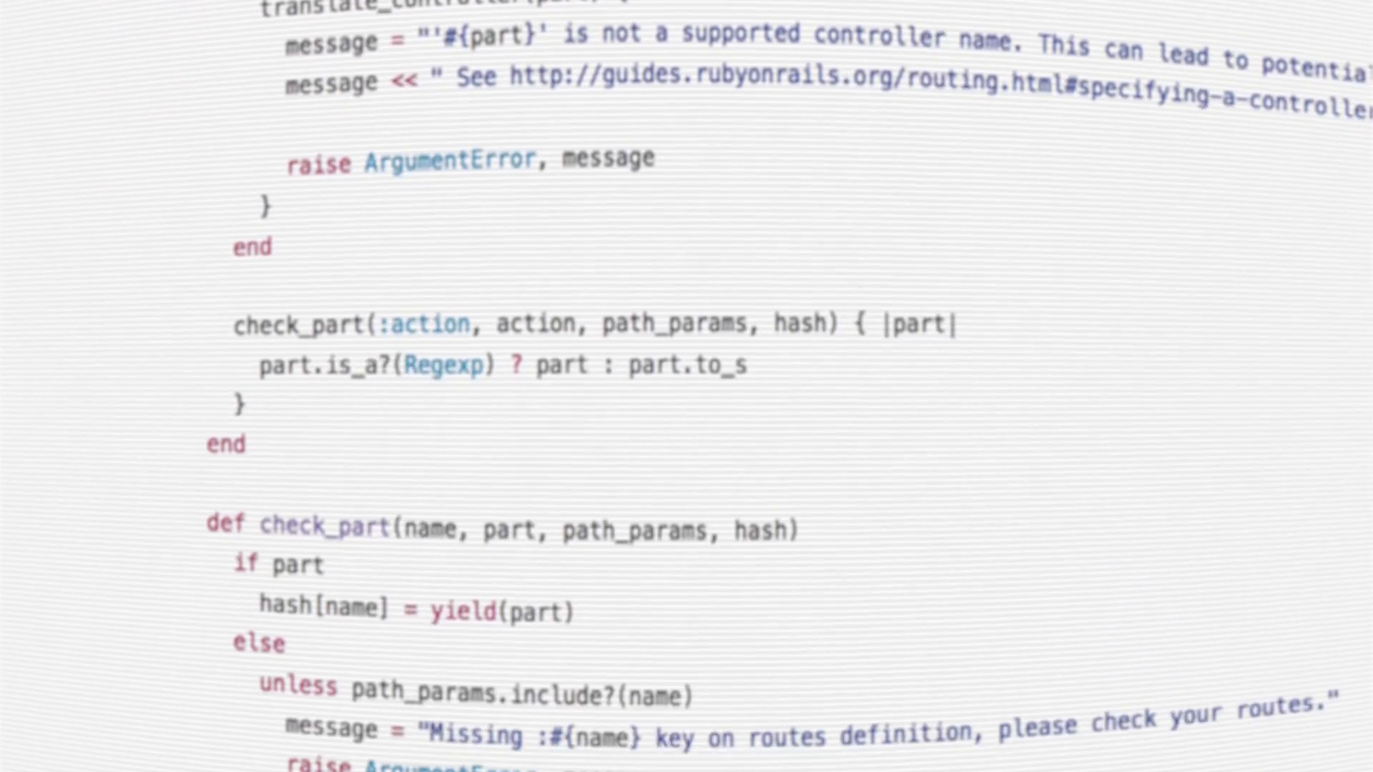
scroll("down", 3)
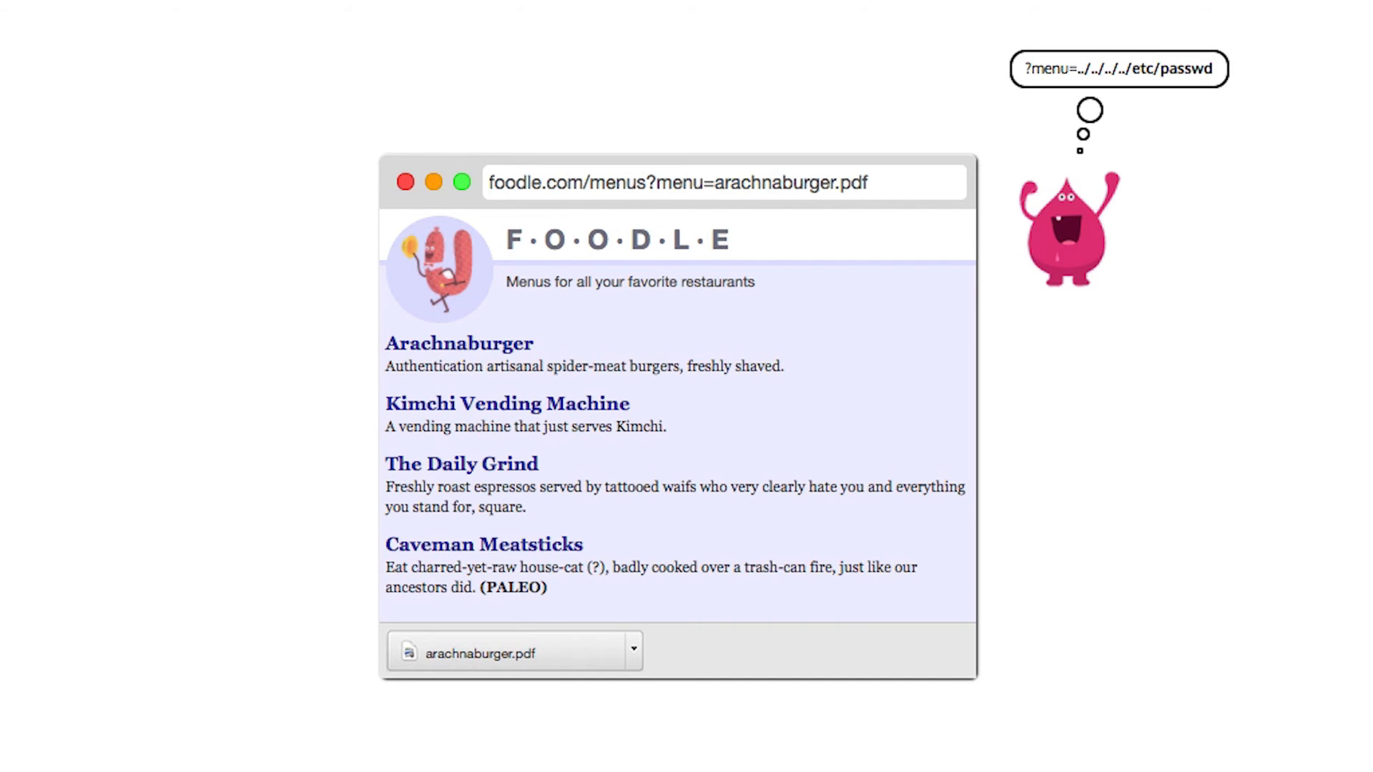
type("../../../../etc/passwd")
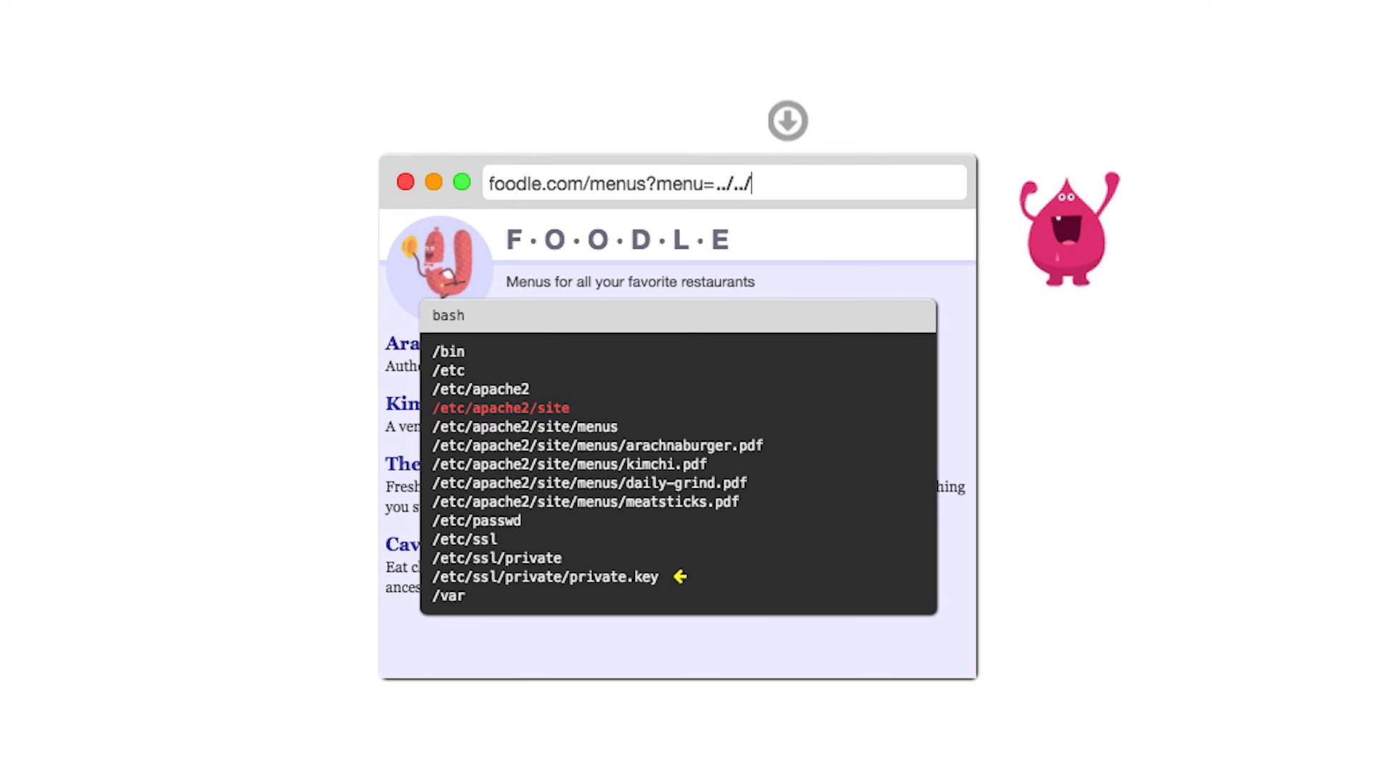
type("../..")
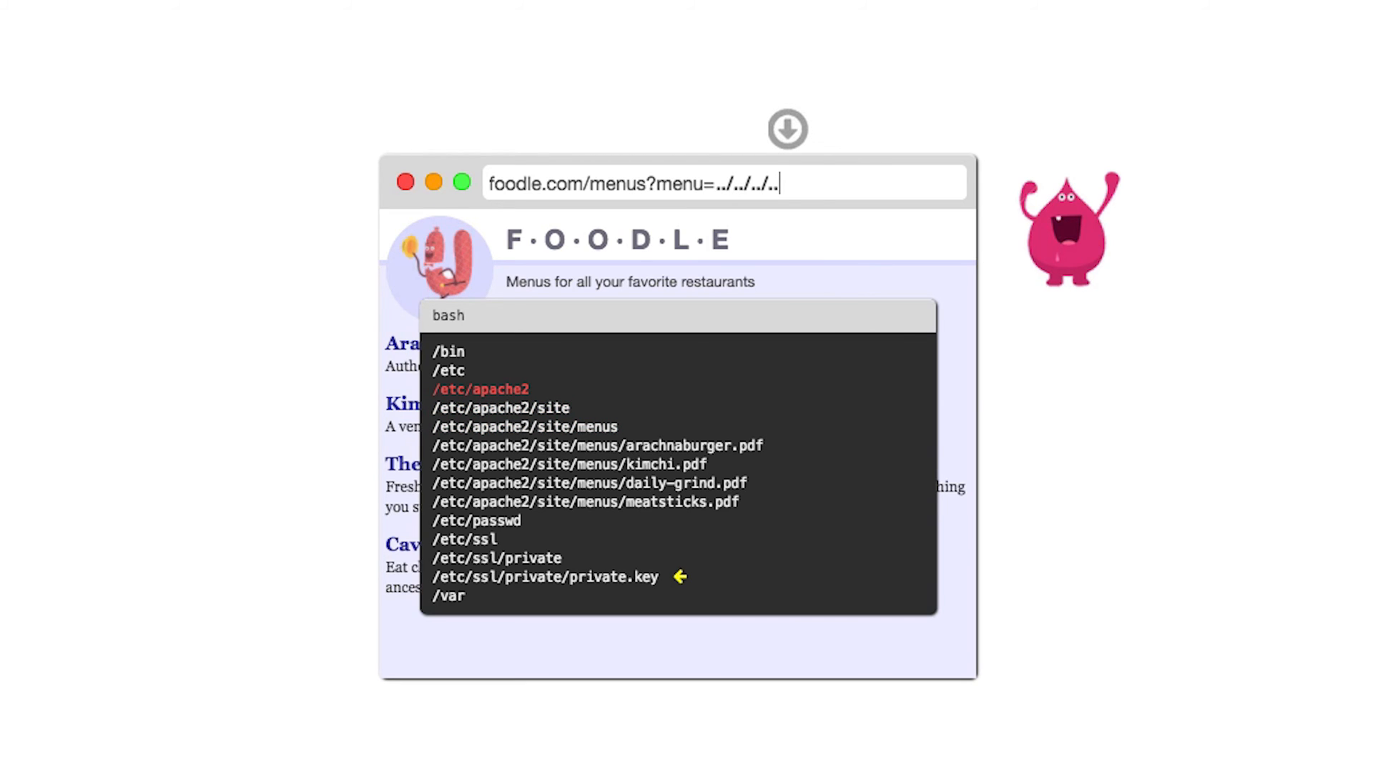
type("/ssl/private")
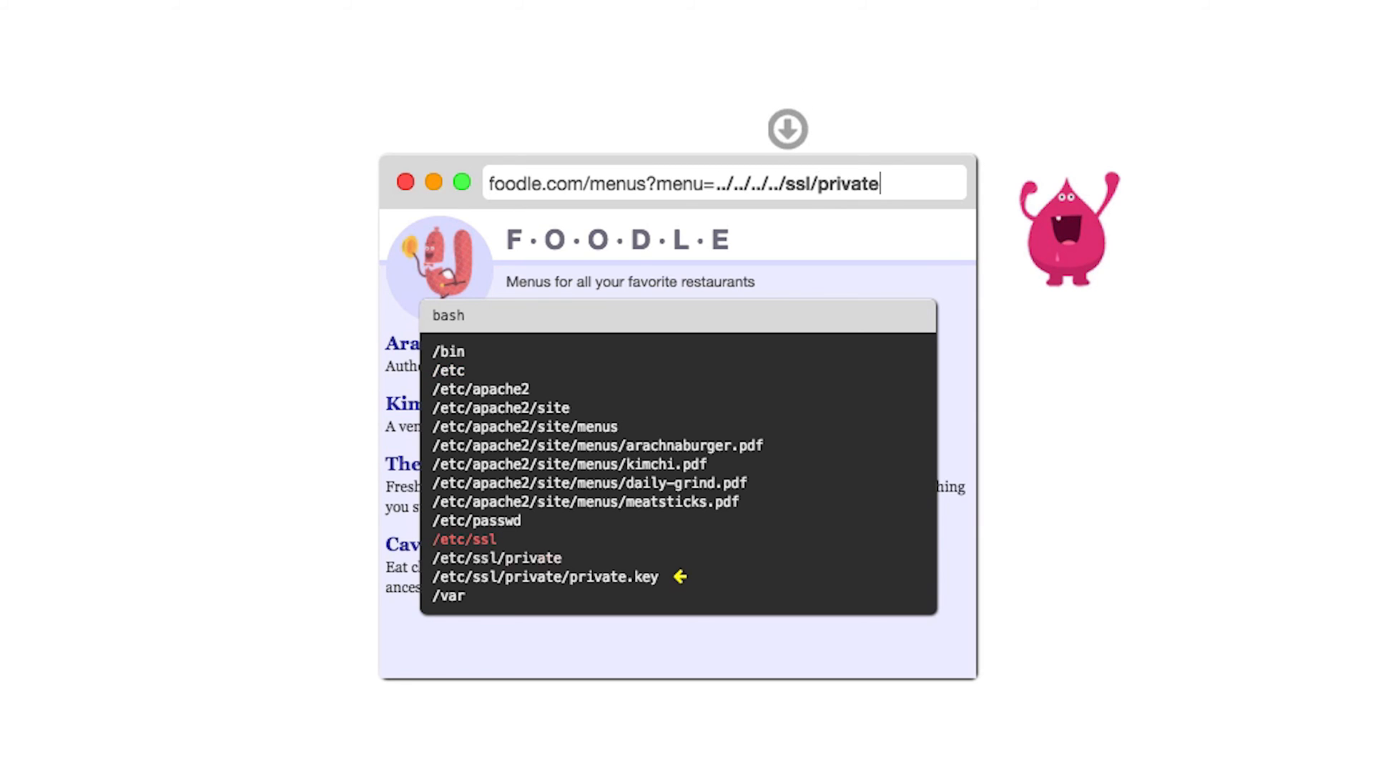
type("/pt")
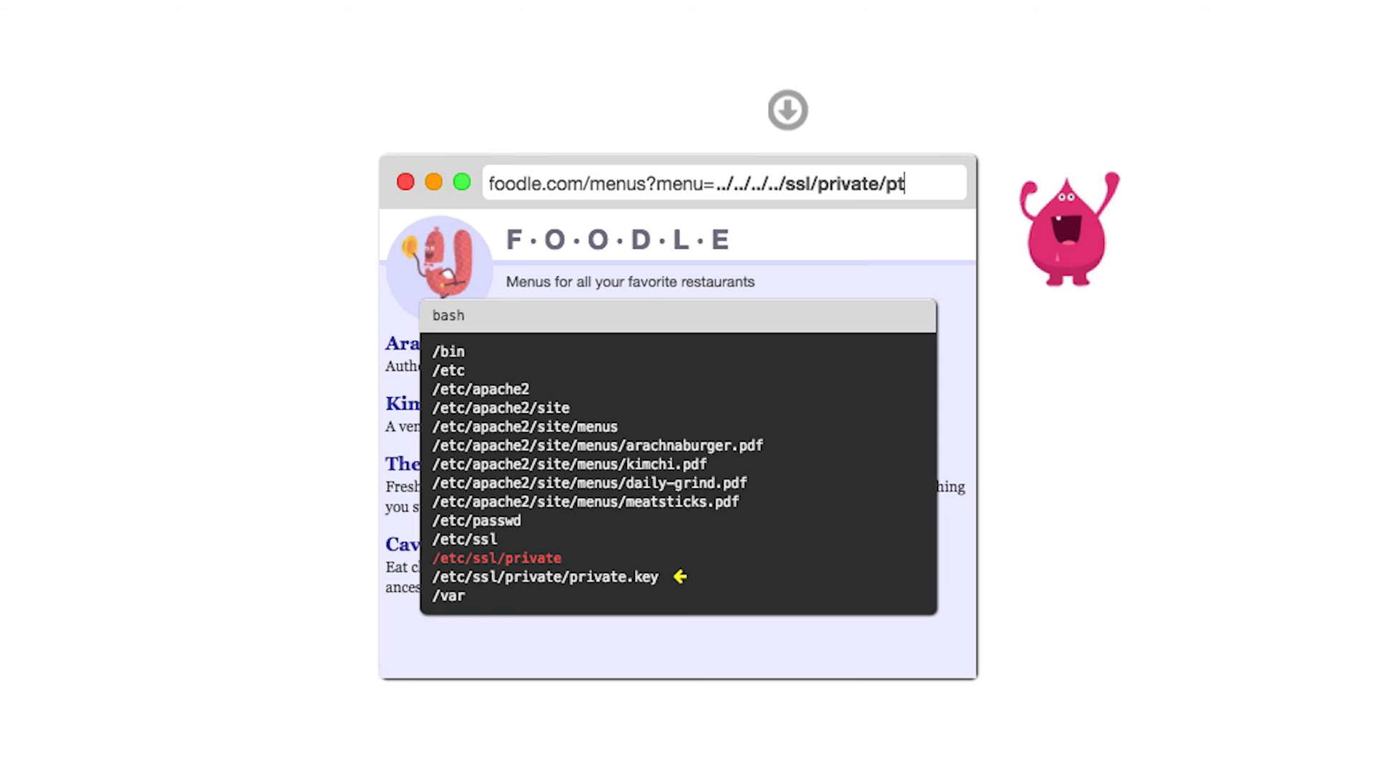